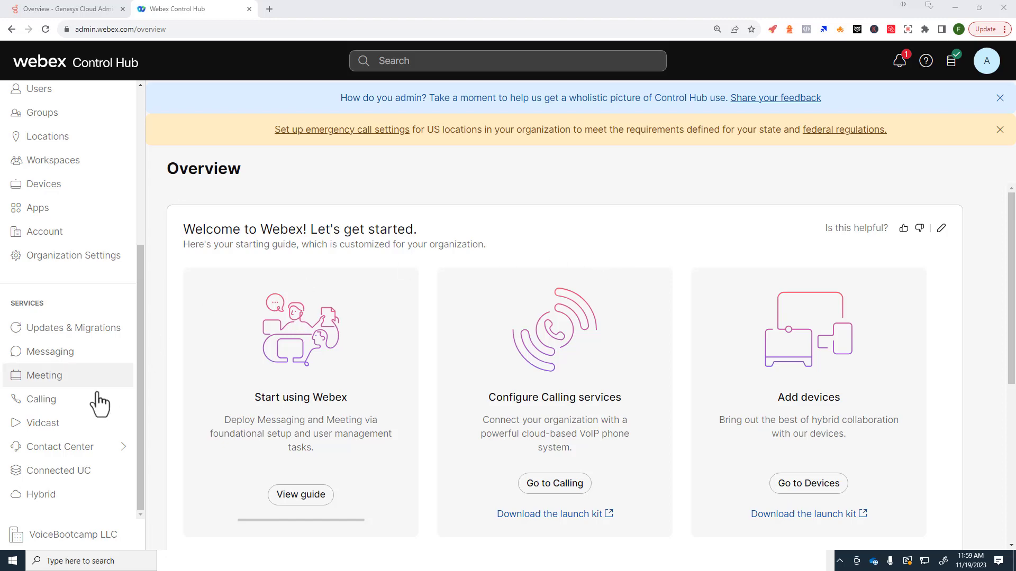
# - Go to Contact Center's User Profiles list showing the five existing active profiles
pyautogui.click(62, 446)
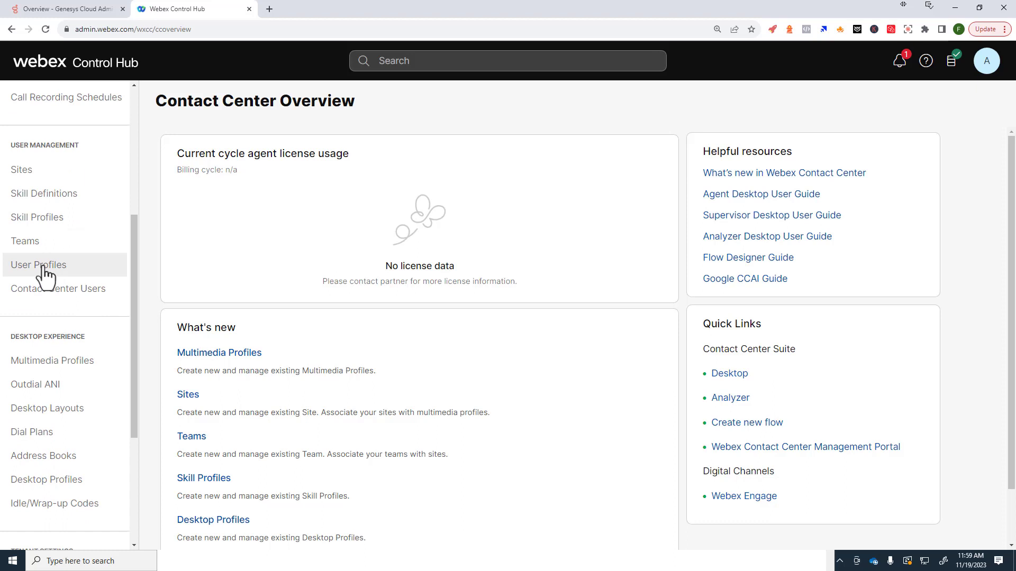
pyautogui.click(38, 264)
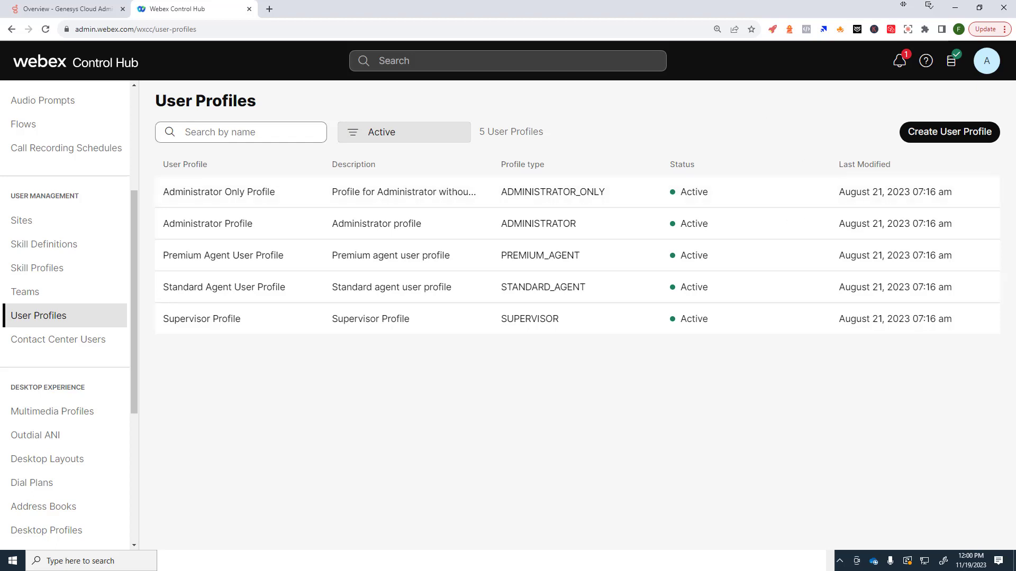
pyautogui.moveTo(657, 233)
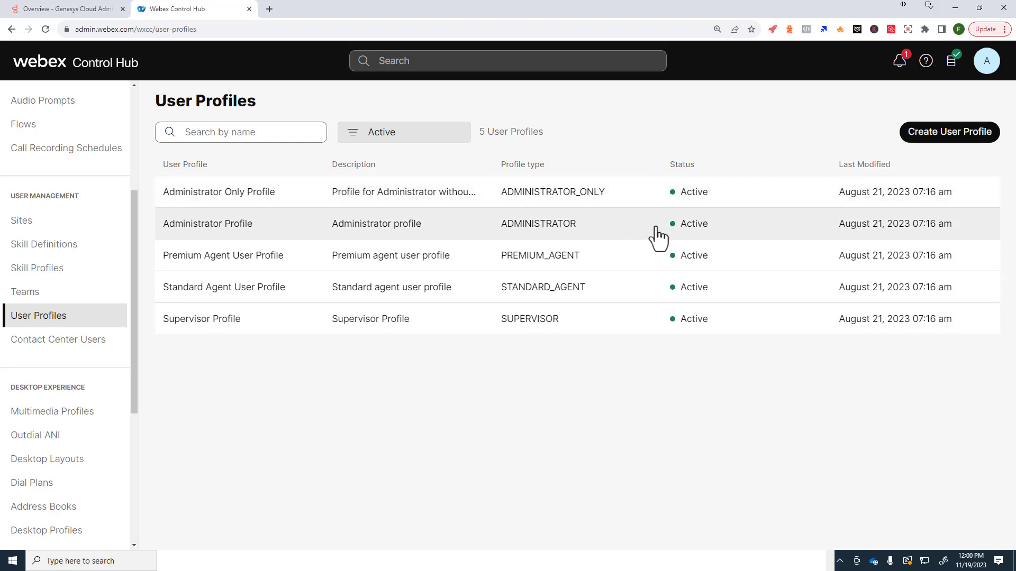
pyautogui.click(207, 224)
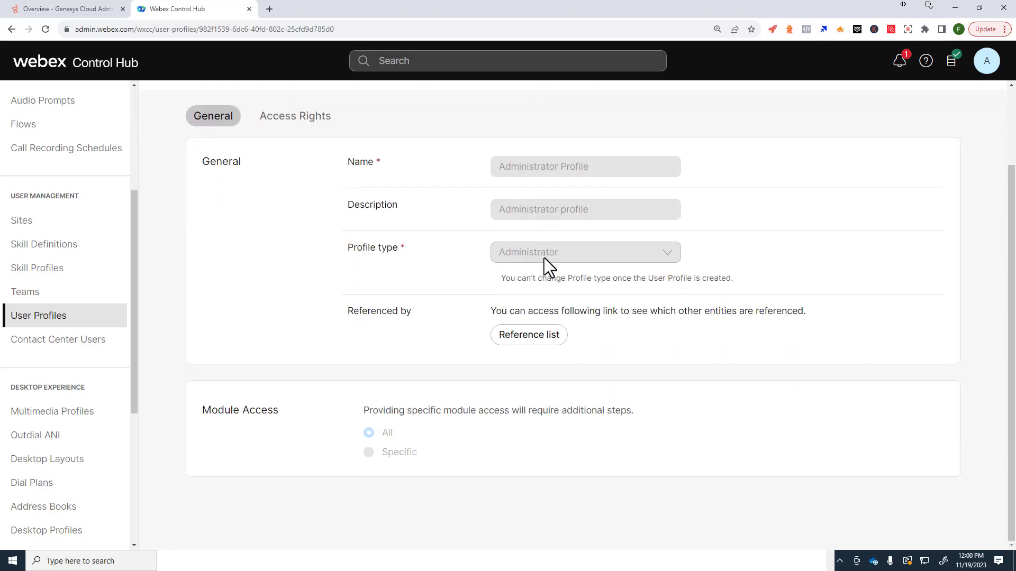
pyautogui.click(294, 168)
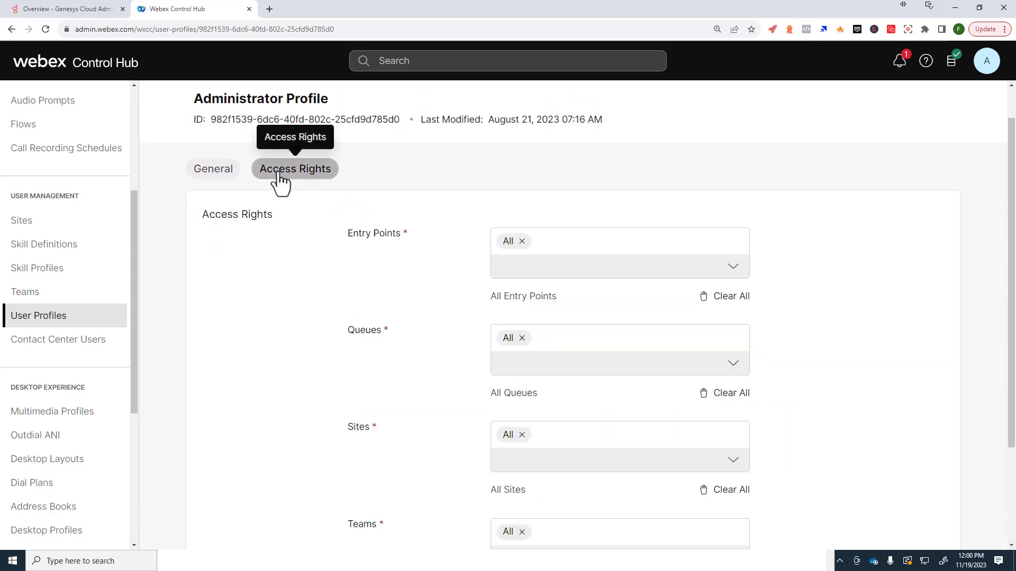
pyautogui.scroll(-3)
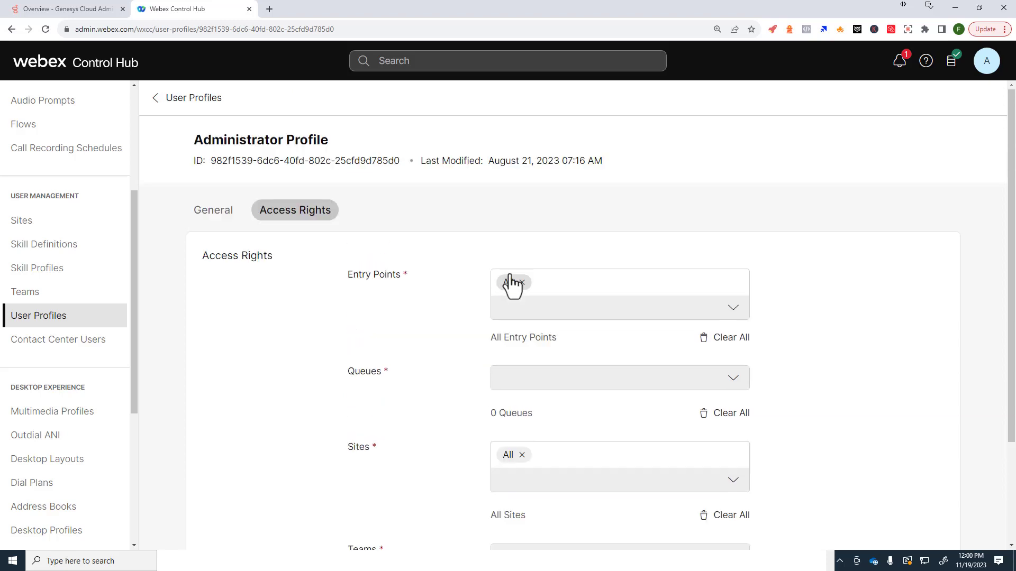
pyautogui.scroll(-3)
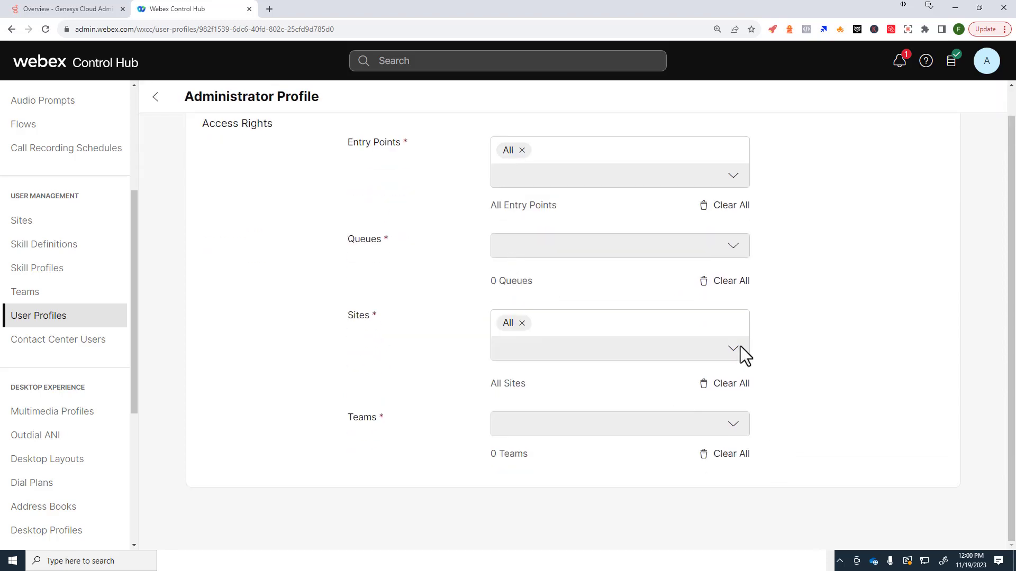
pyautogui.click(154, 96)
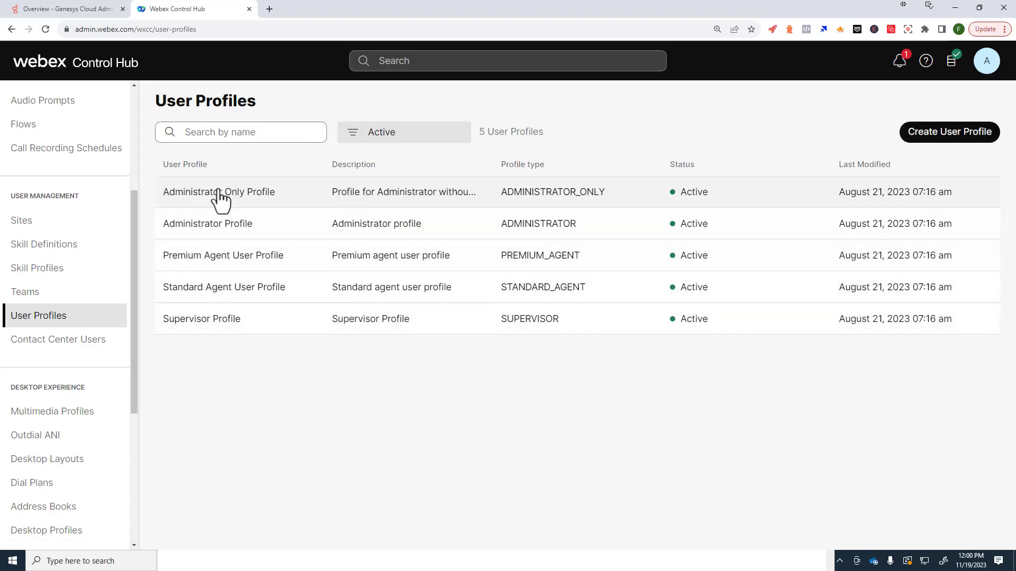
pyautogui.click(218, 191)
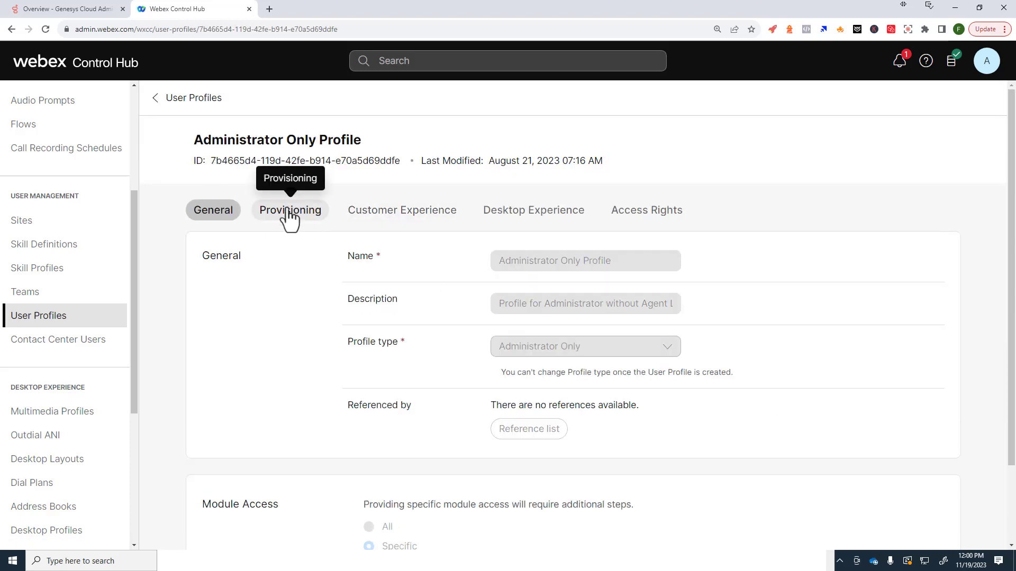
pyautogui.click(290, 210)
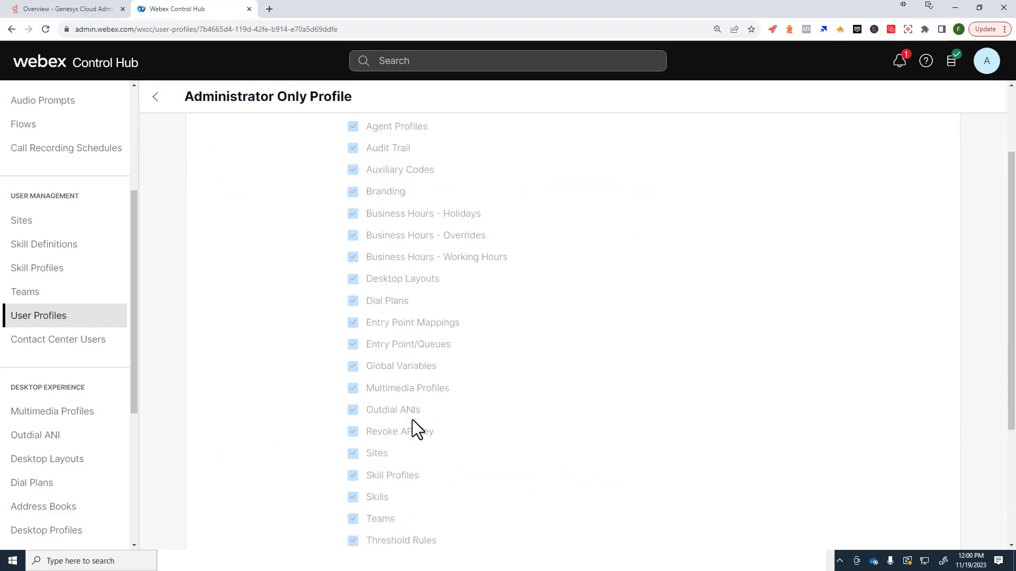
pyautogui.click(534, 210)
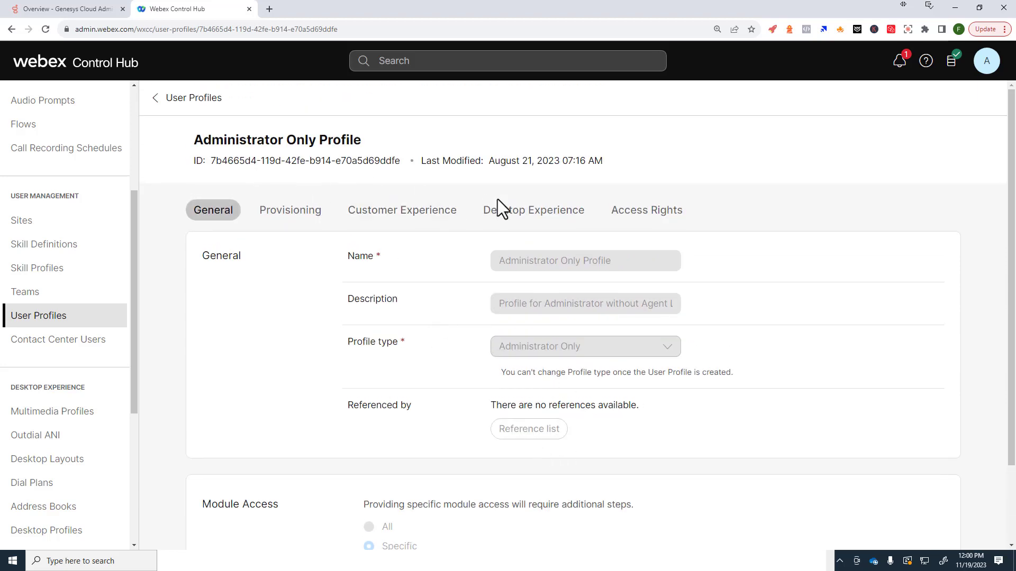
pyautogui.click(645, 210)
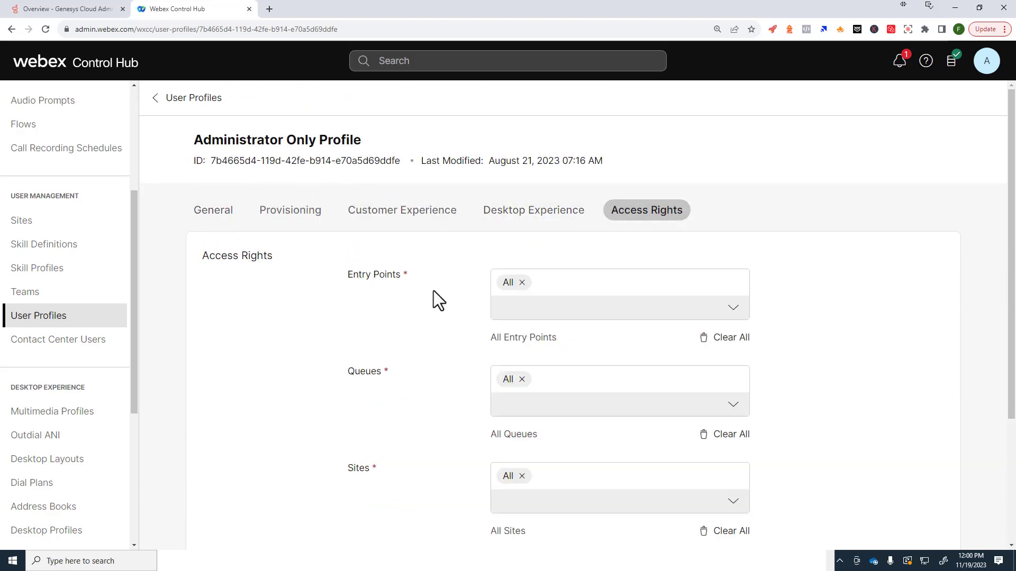
pyautogui.click(154, 97)
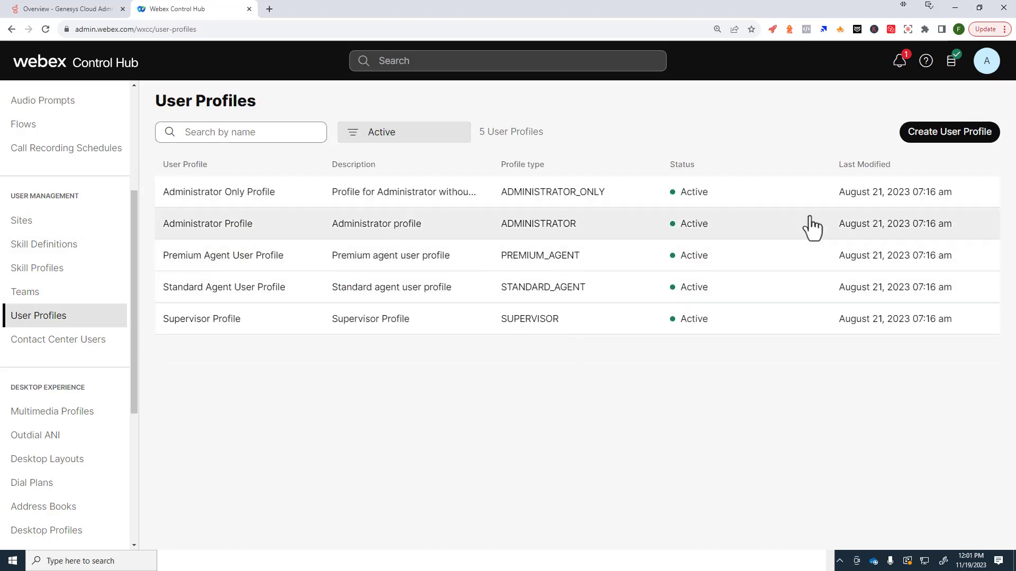
# - Start a new user profile named 'VBC Agent User Profile'
pyautogui.click(949, 133)
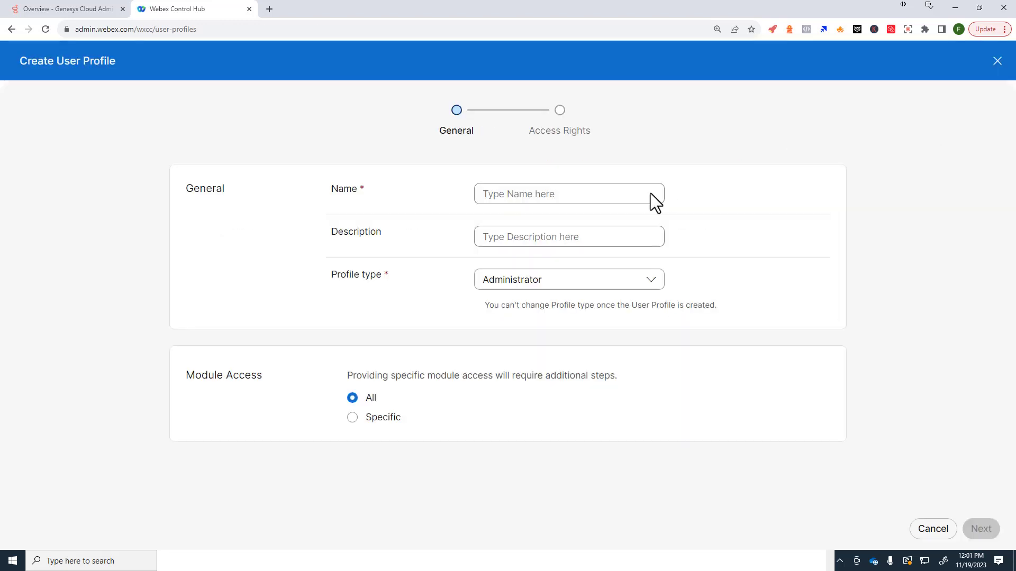
pyautogui.moveTo(464, 237)
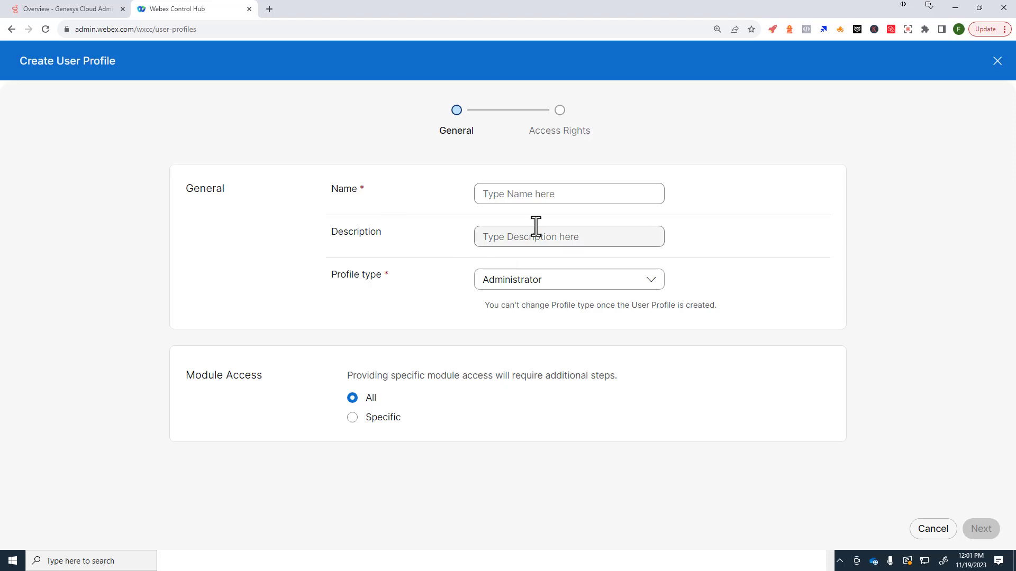
pyautogui.write('VBC Ag')
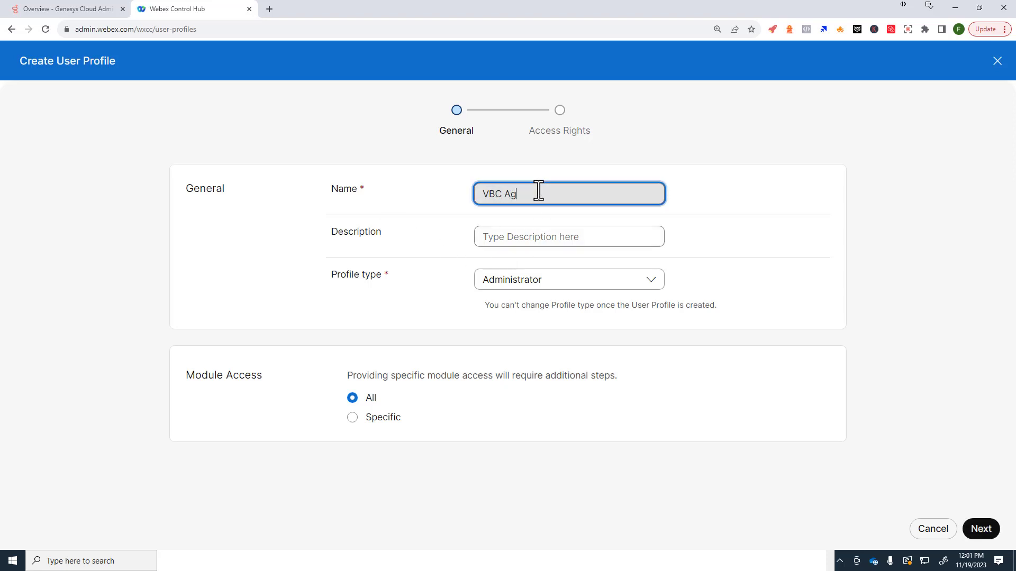
pyautogui.write('ent User Pro')
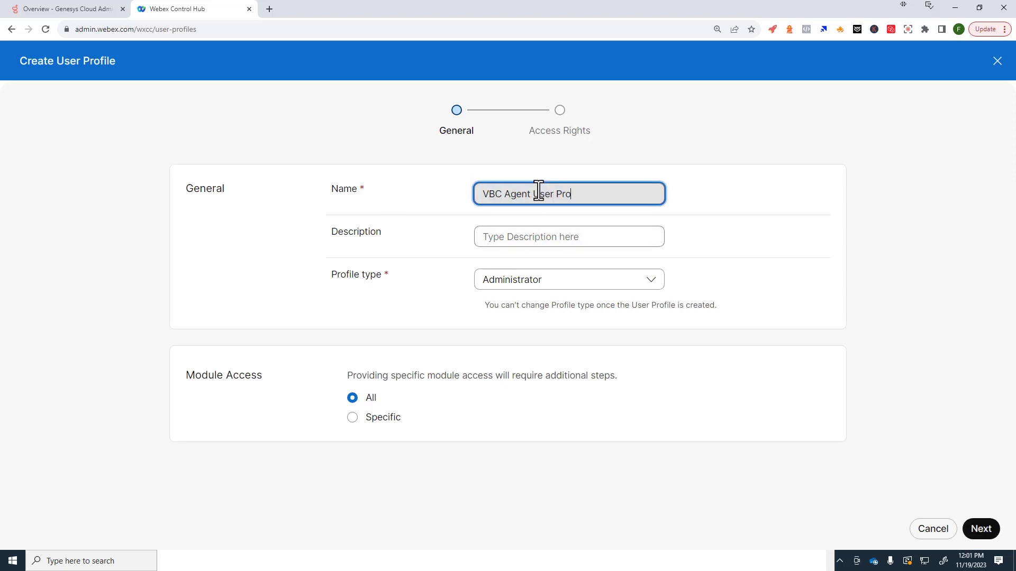
# - Describe it as 'This is our first agent profile' and set its type to Premium Agent
pyautogui.click(568, 236)
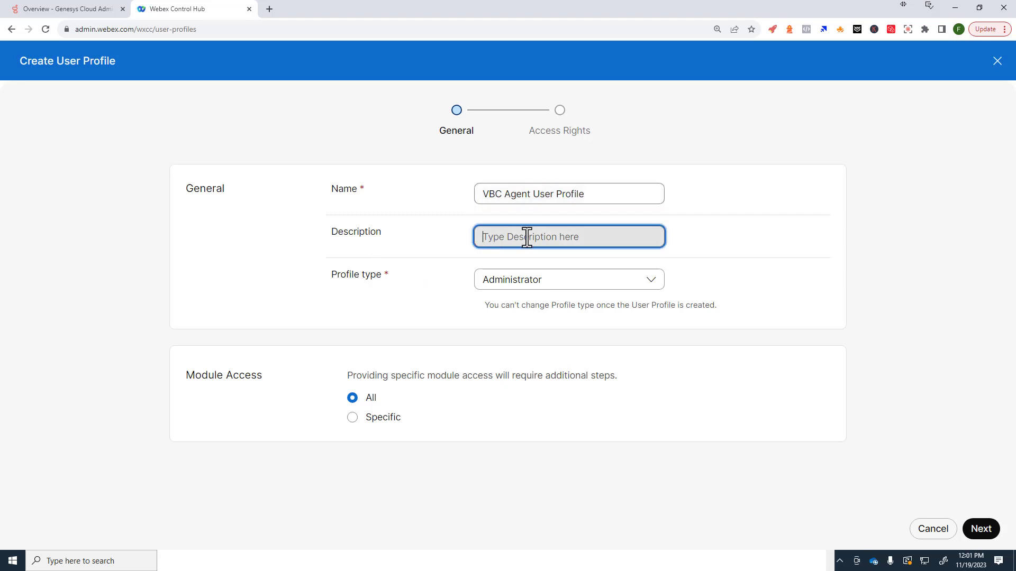
pyautogui.write('This is')
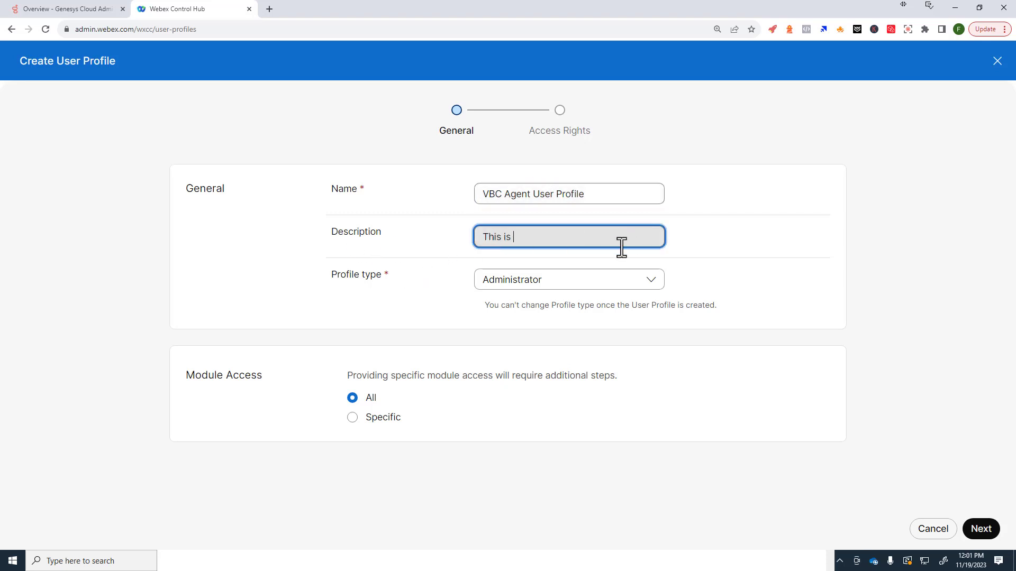
pyautogui.write('our first agent pr')
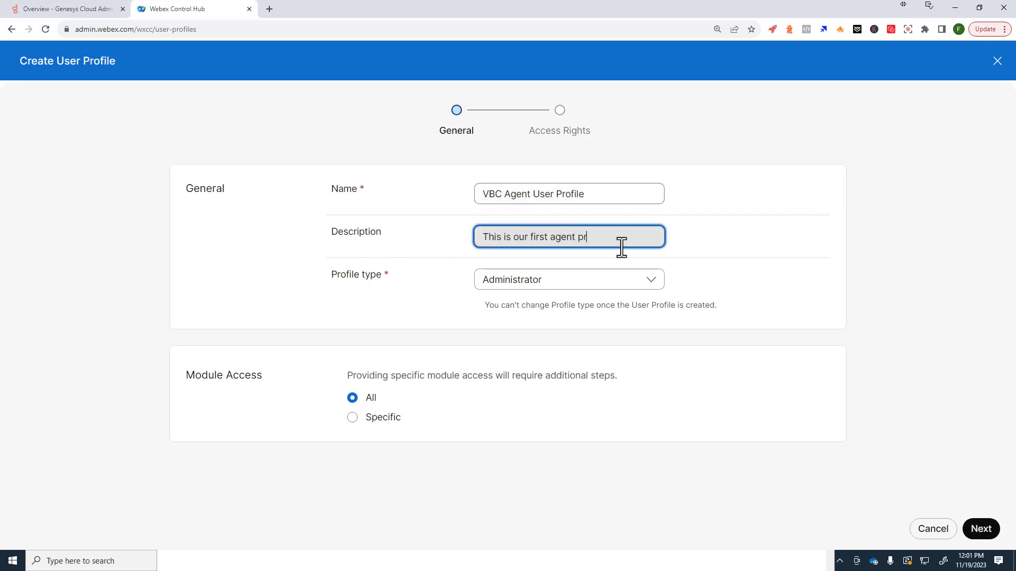
pyautogui.write('ofi')
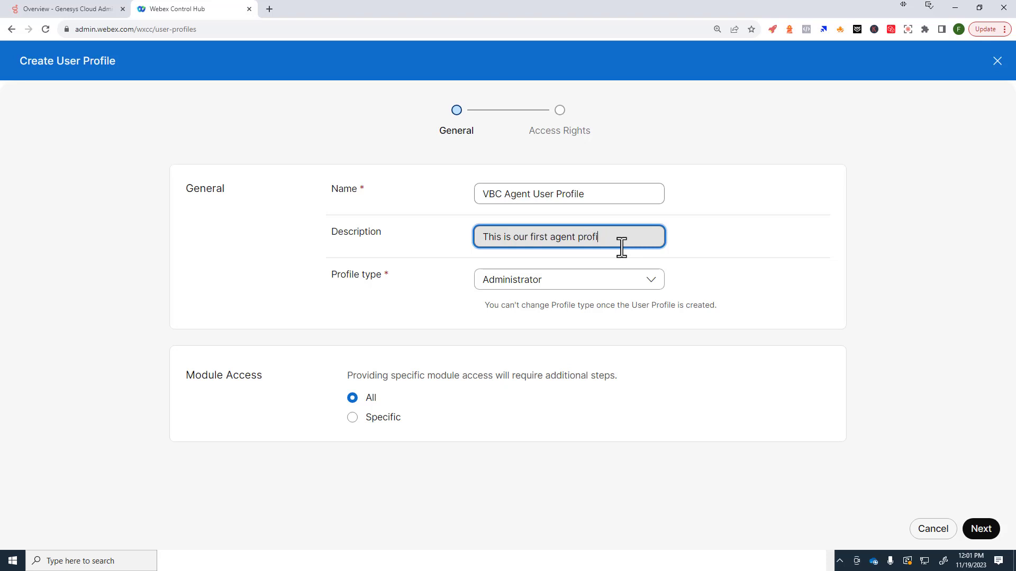
pyautogui.click(568, 279)
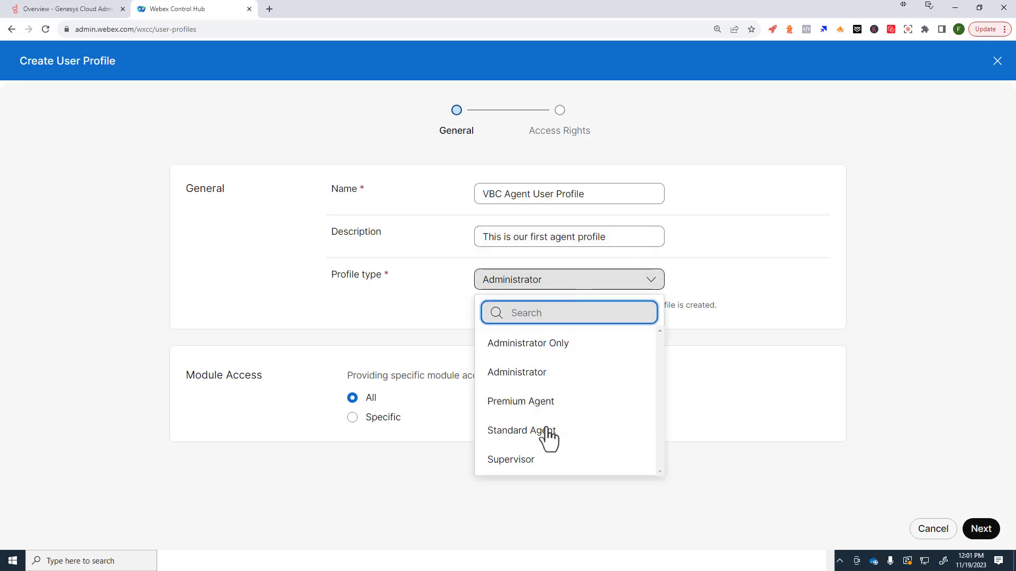
pyautogui.click(521, 401)
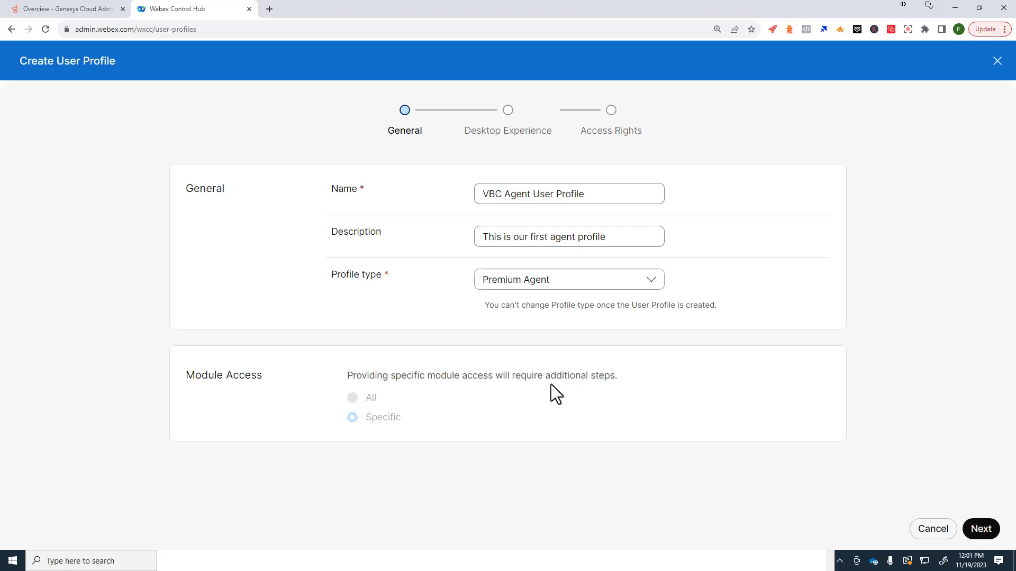
pyautogui.moveTo(980, 529)
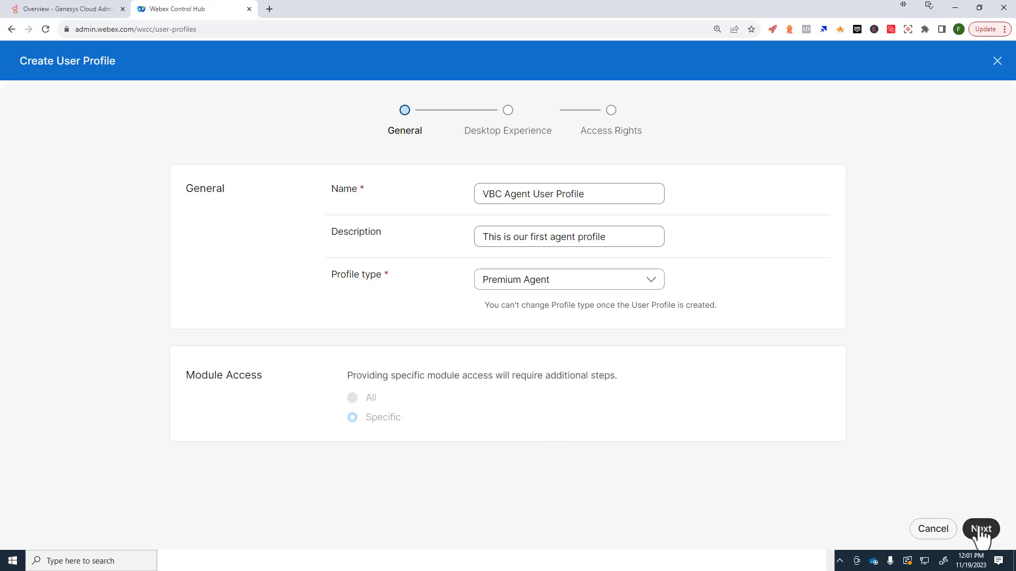
# - On the Desktop Experience step, set Agent Desktop and Multimedia access to Edit
pyautogui.click(980, 529)
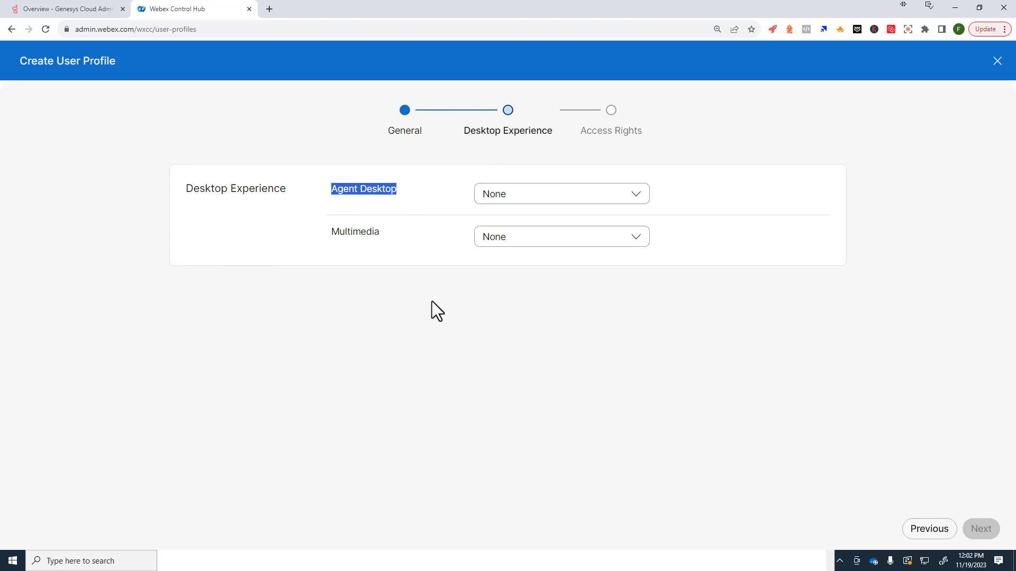
pyautogui.click(561, 193)
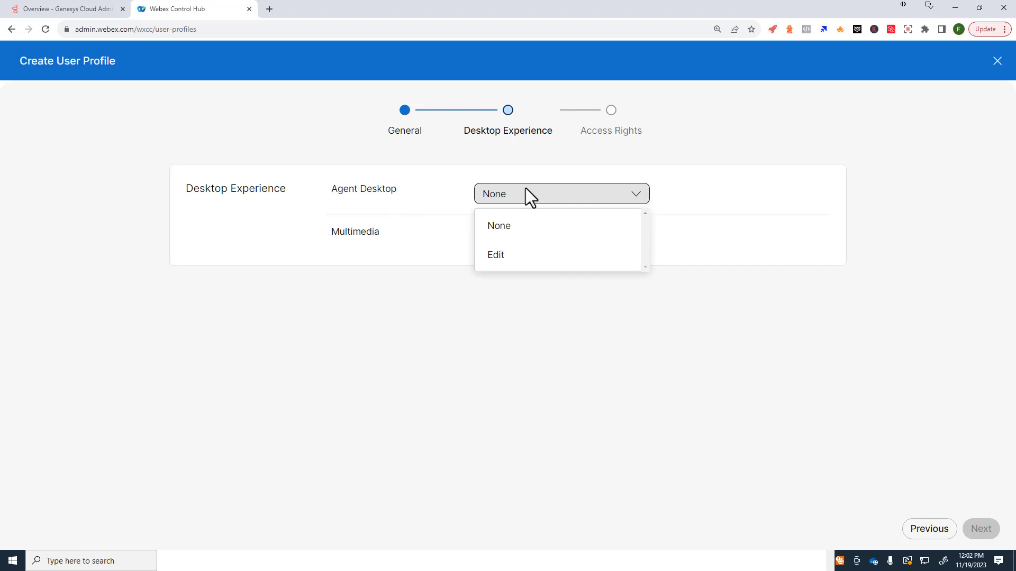
pyautogui.moveTo(512, 255)
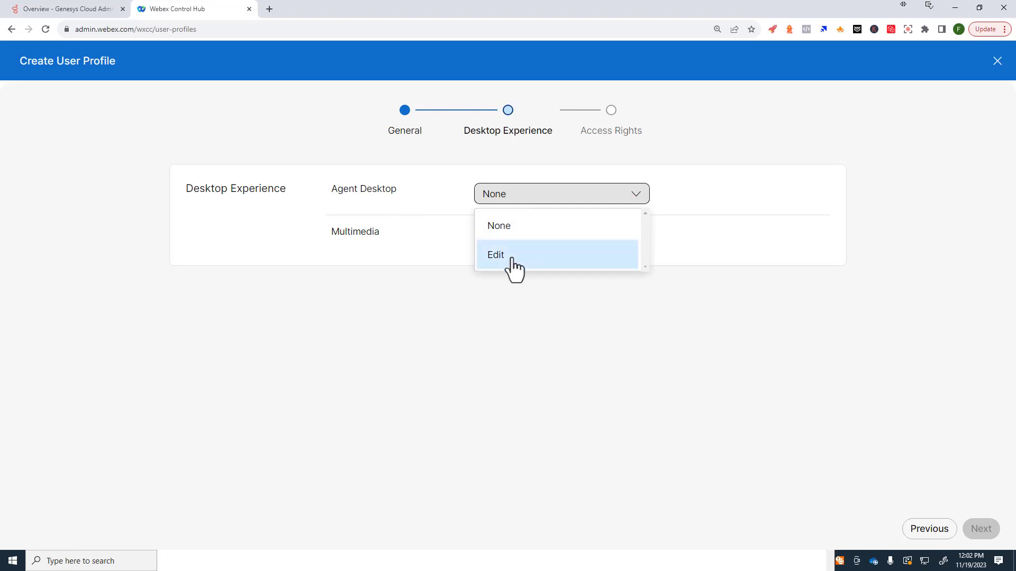
pyautogui.click(495, 254)
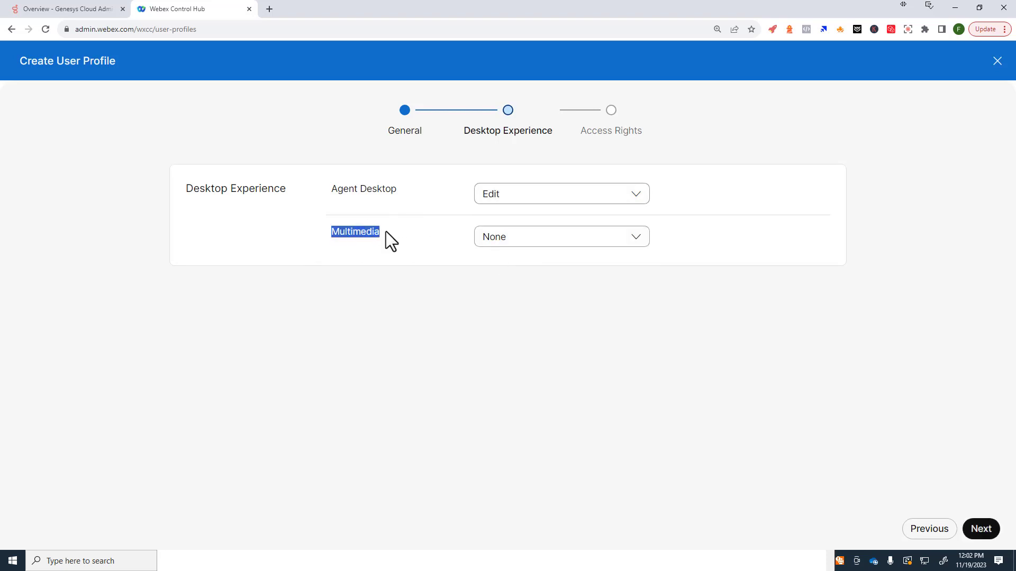
pyautogui.click(561, 236)
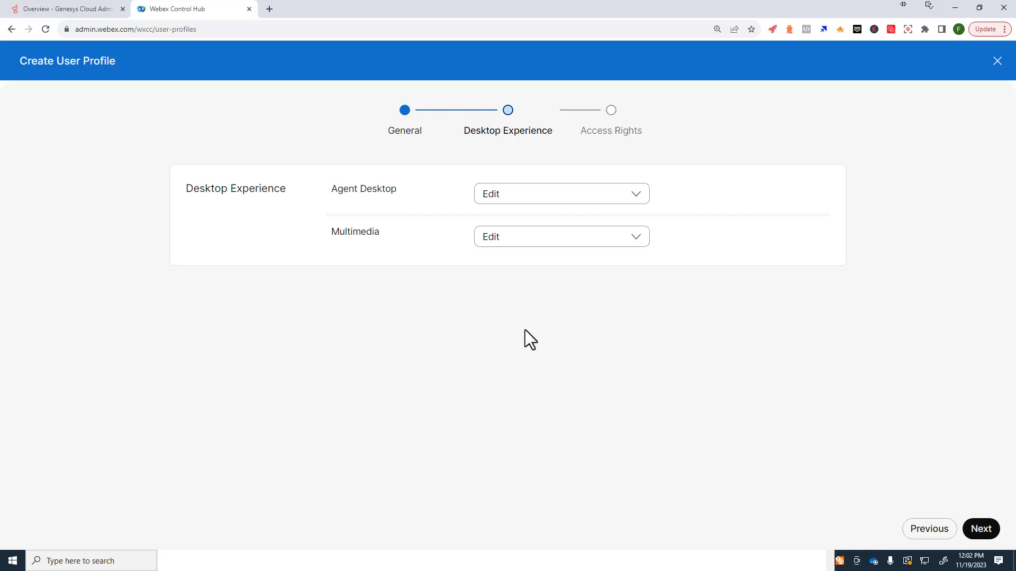
pyautogui.moveTo(540, 294)
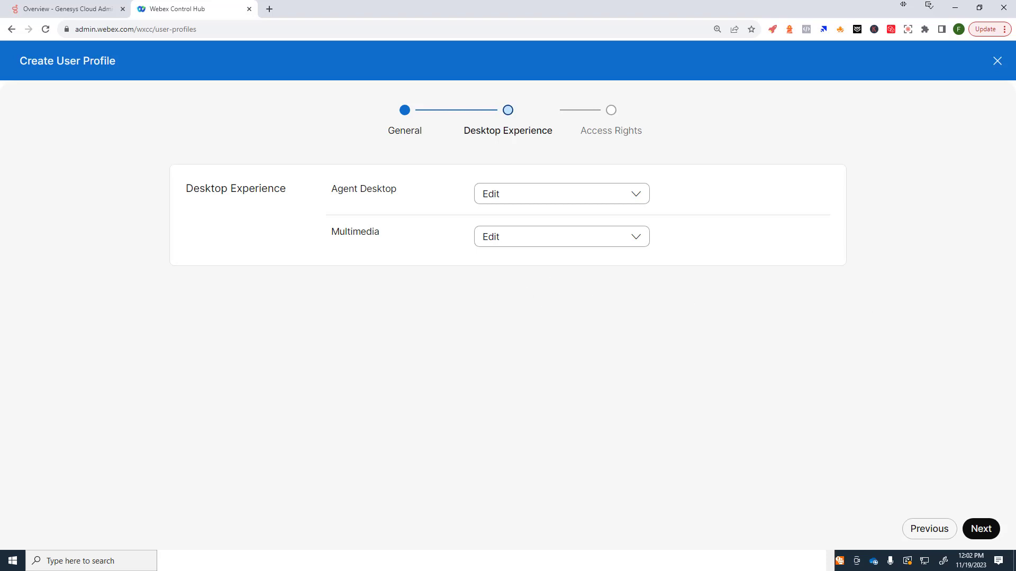
pyautogui.moveTo(911, 492)
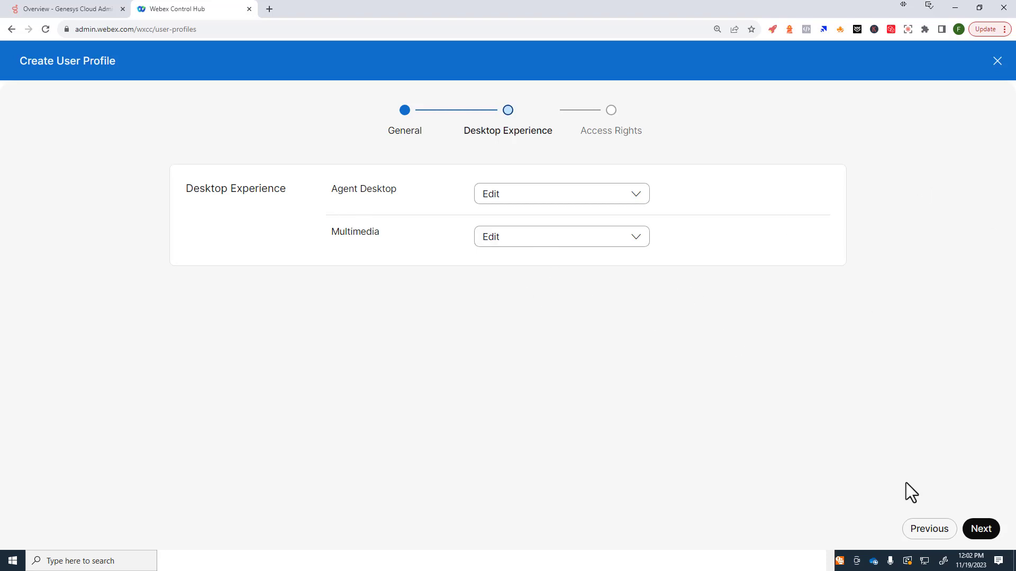
# - On the Access Rights step, set Sites to All instead of Site-1 and Teams to All
pyautogui.click(980, 529)
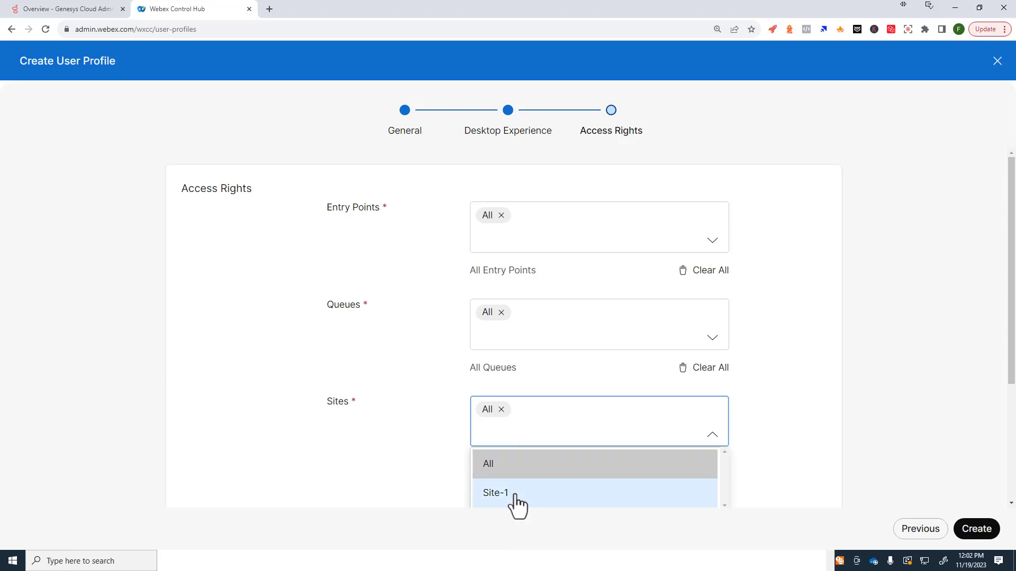
pyautogui.click(497, 492)
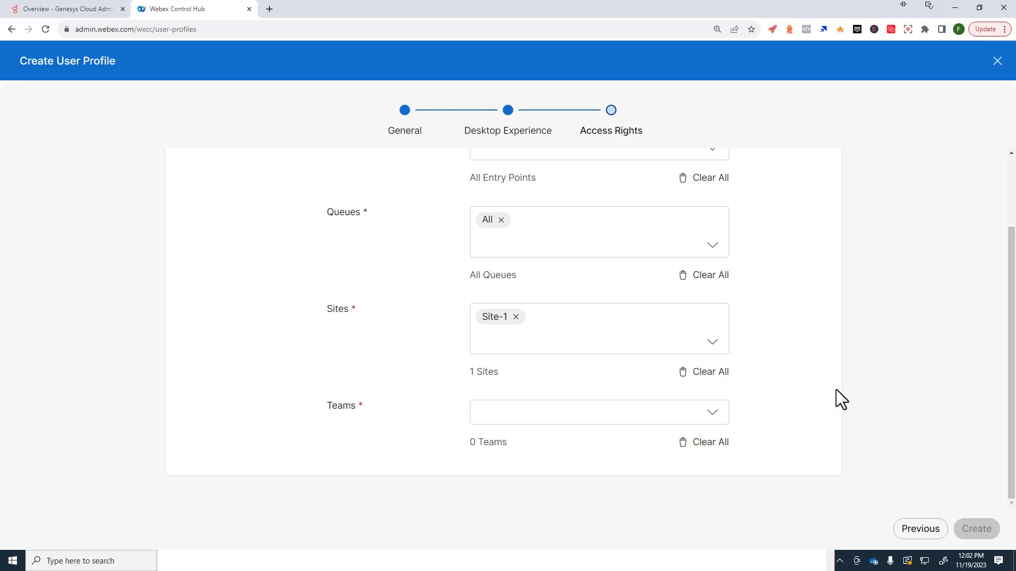
pyautogui.moveTo(816, 355)
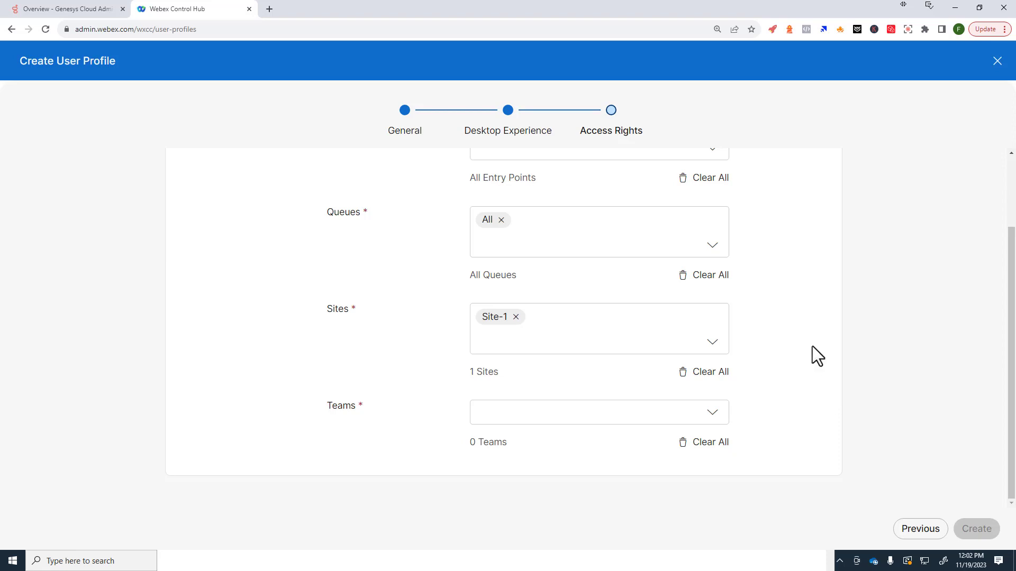
pyautogui.click(598, 328)
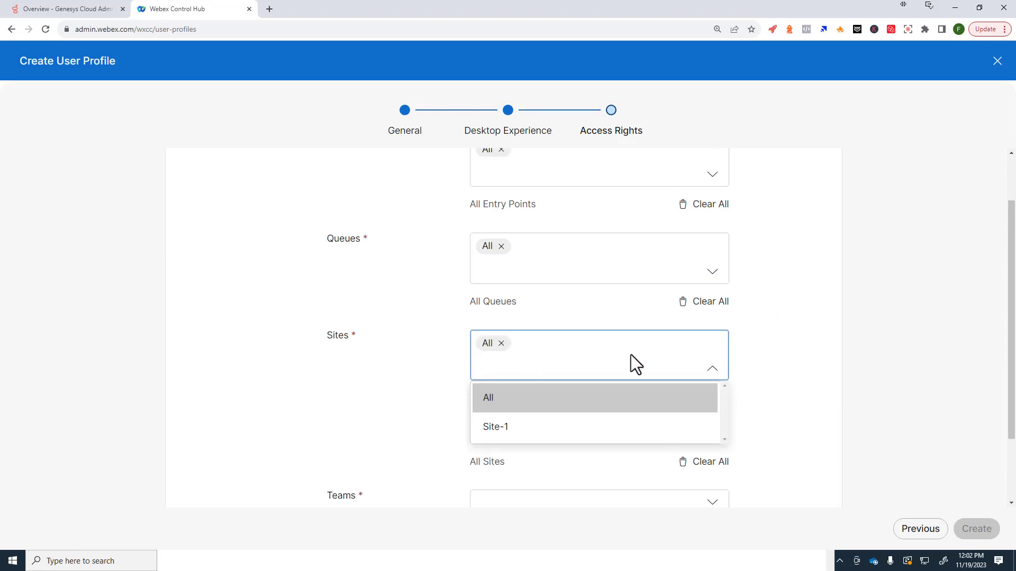
pyautogui.click(595, 412)
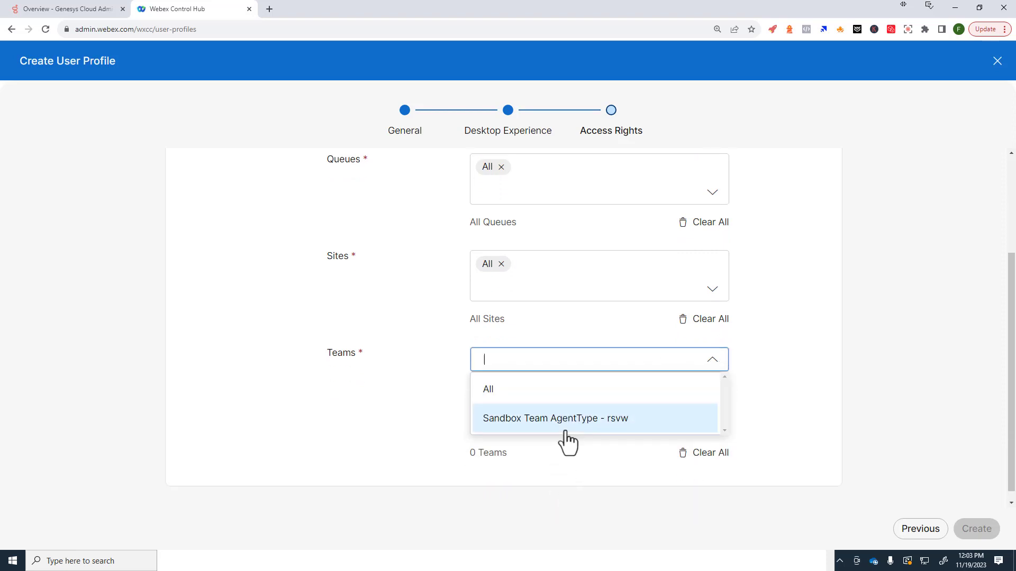
pyautogui.click(487, 388)
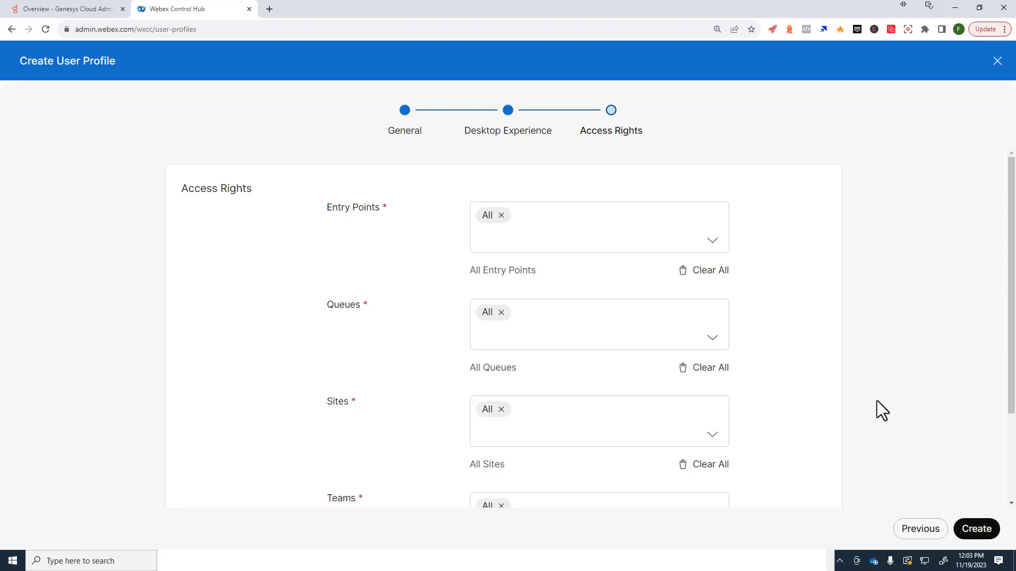
pyautogui.moveTo(873, 417)
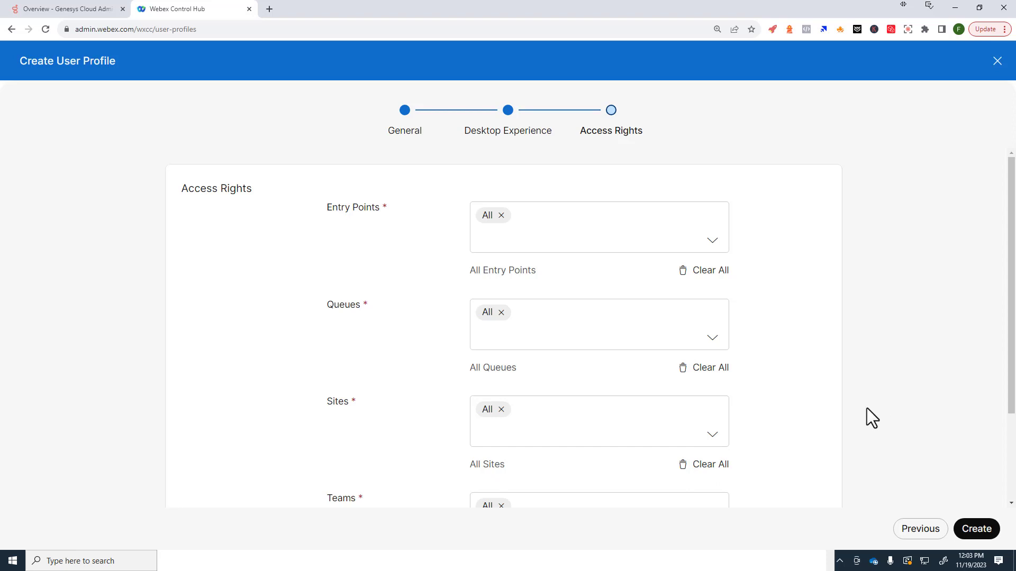
# - Create the profile and view VBC Agent User Profile's details from the six-profile list
pyautogui.click(976, 530)
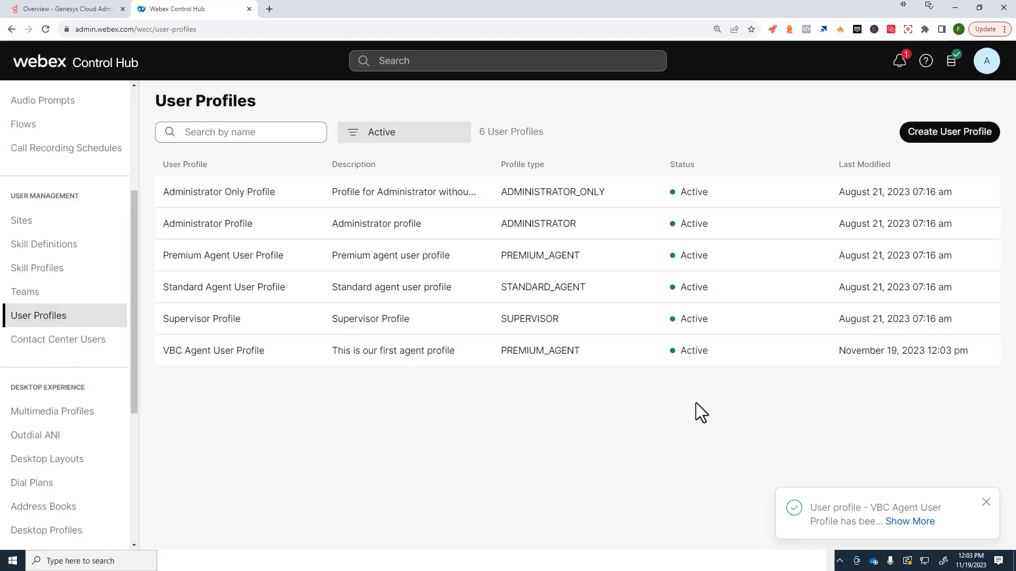
pyautogui.doubleClick(213, 351)
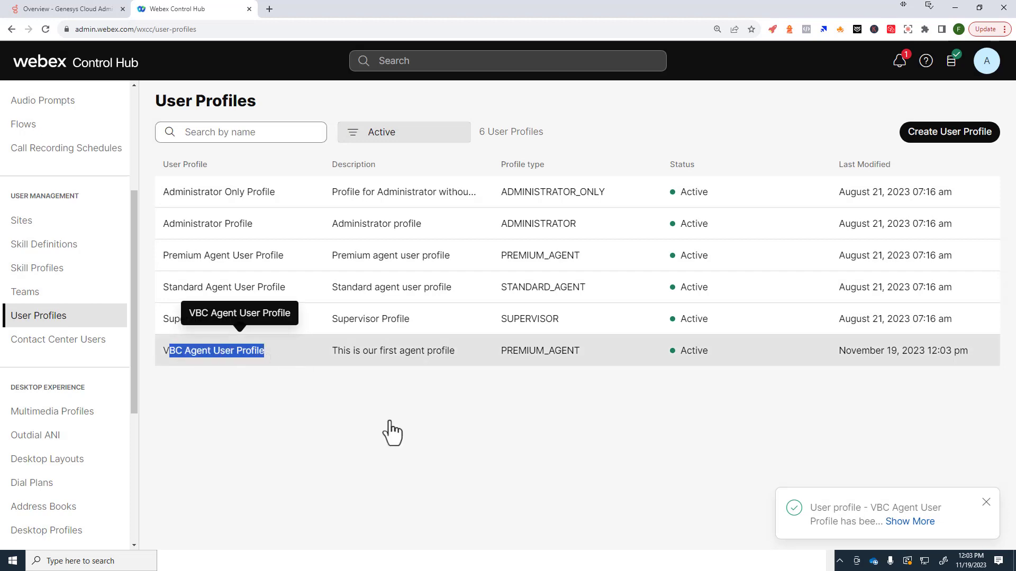
pyautogui.click(217, 351)
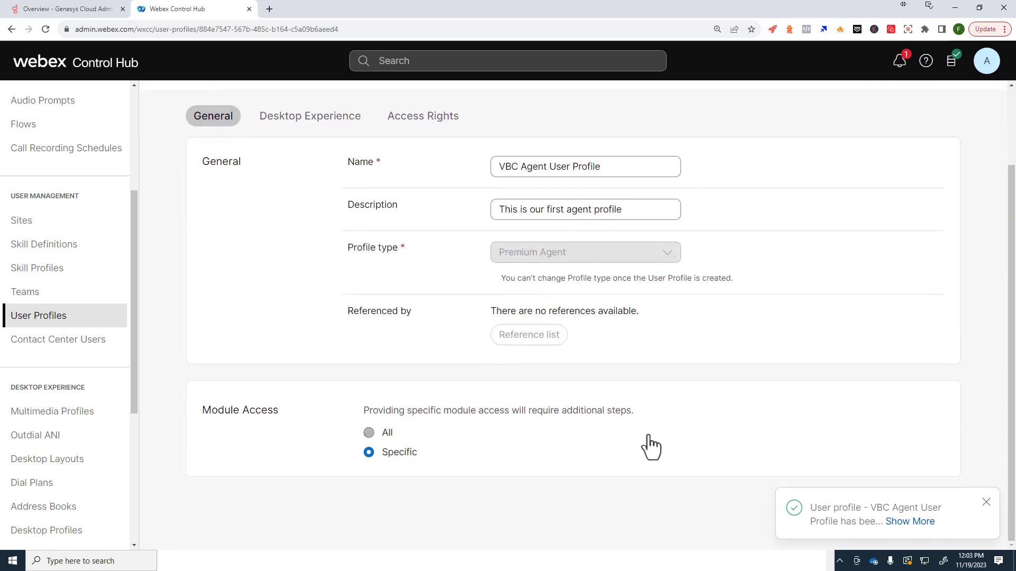